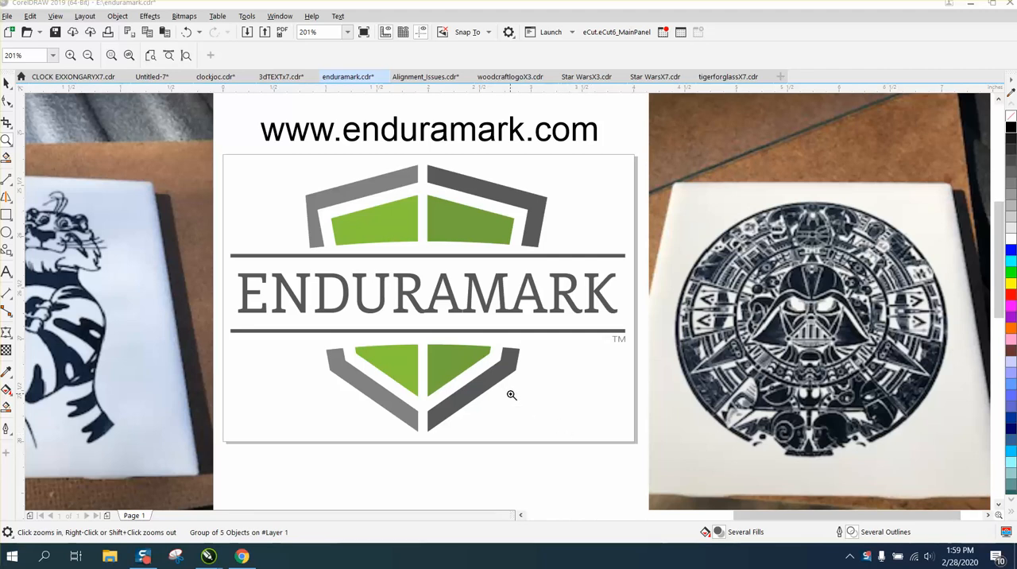
# Step: Zoom in on the tiger artwork and generate a Boundary curve tracing its outer silhouette
pyautogui.click(512, 394)
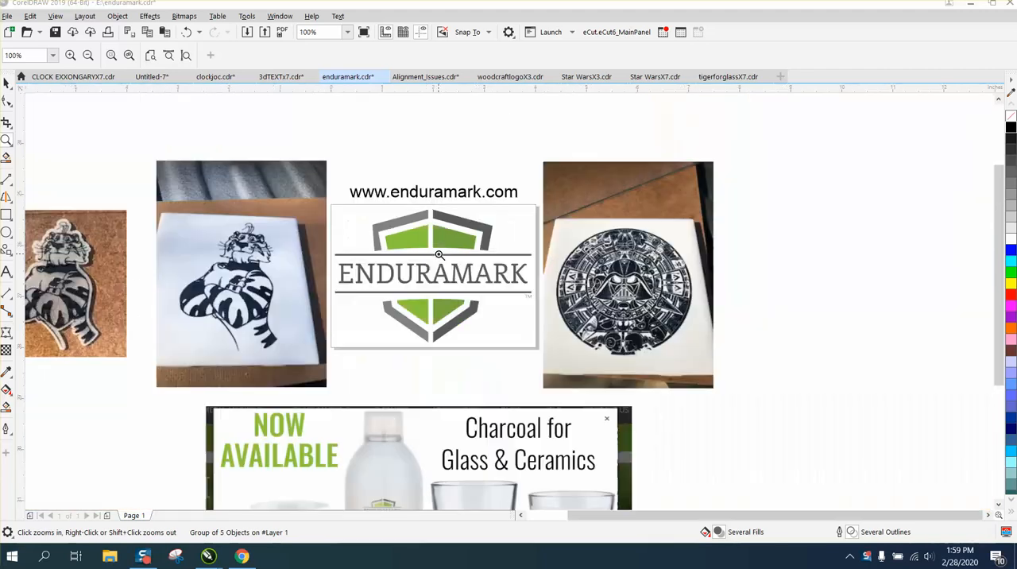
pyautogui.click(439, 254)
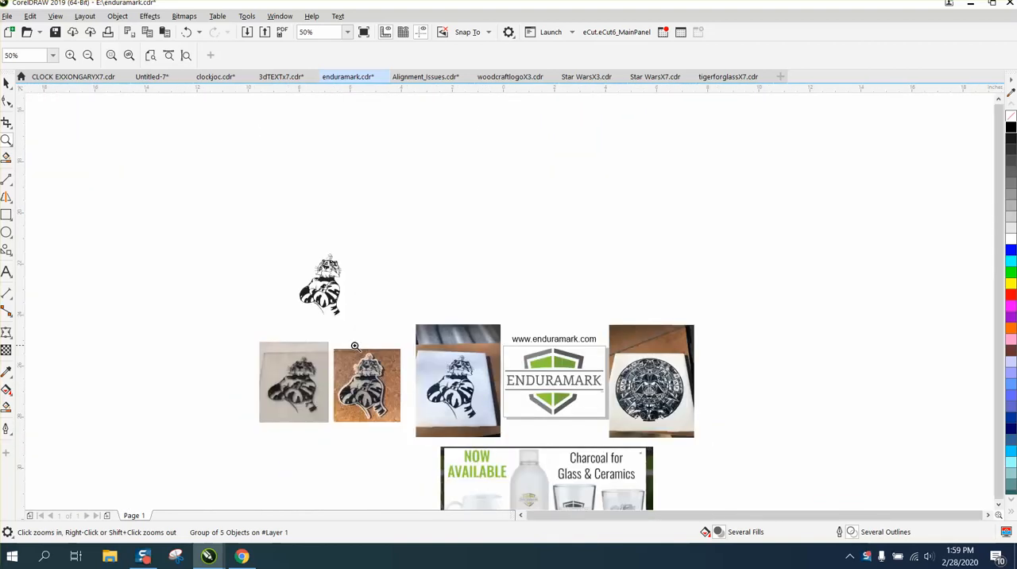
pyautogui.click(355, 346)
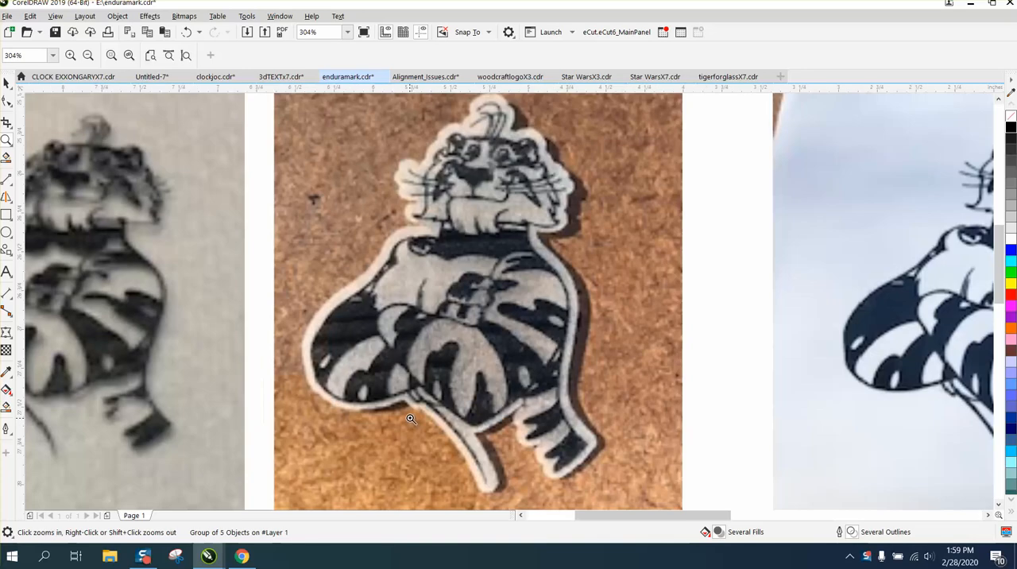
pyautogui.moveTo(488, 212)
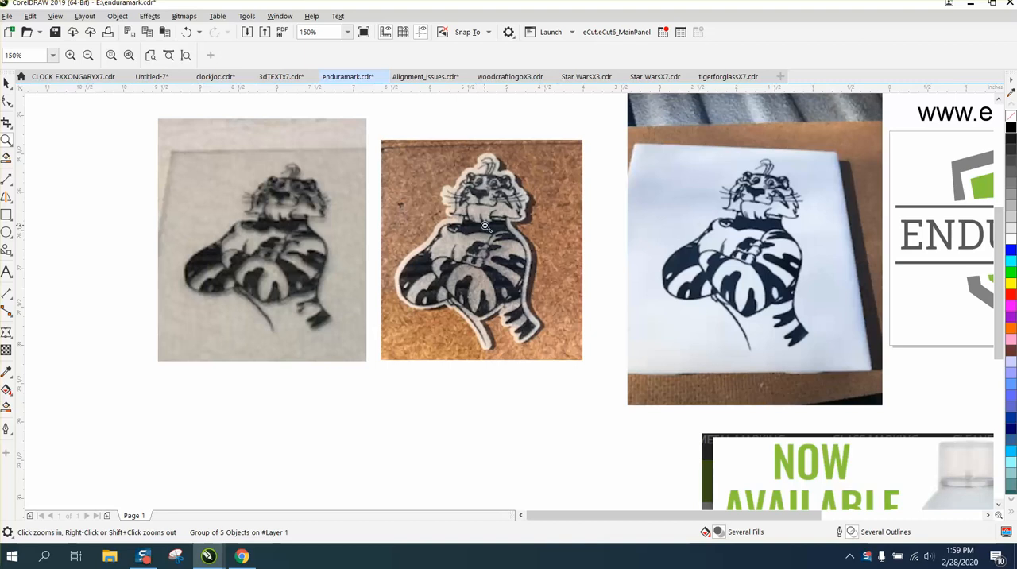
pyautogui.moveTo(296, 205)
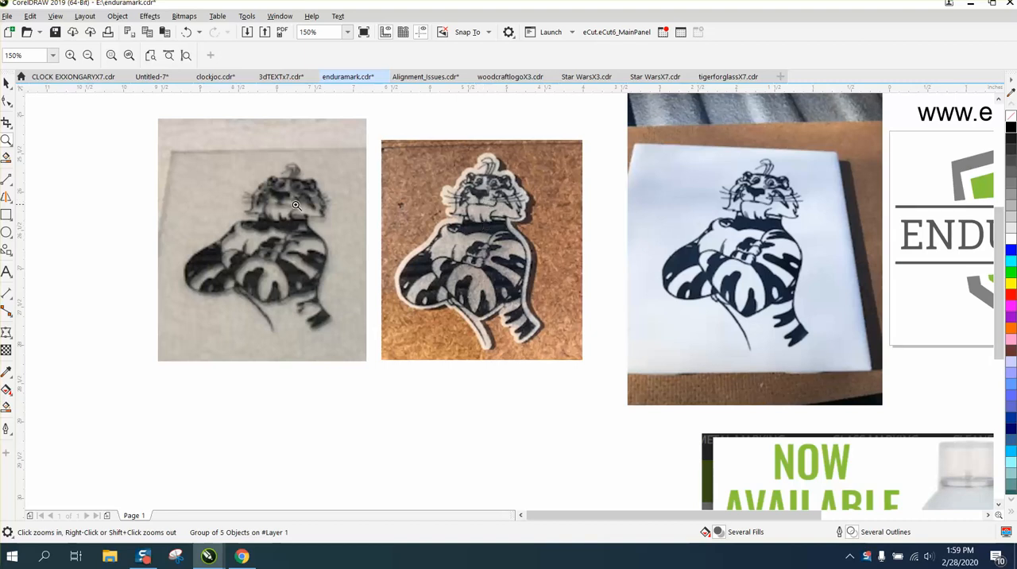
pyautogui.moveTo(501, 244)
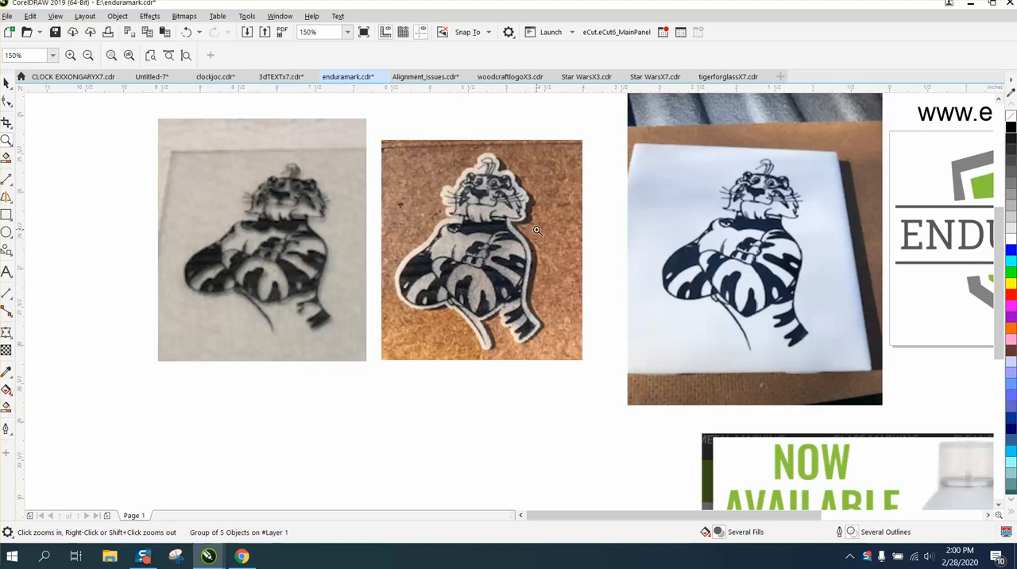
pyautogui.moveTo(440, 247)
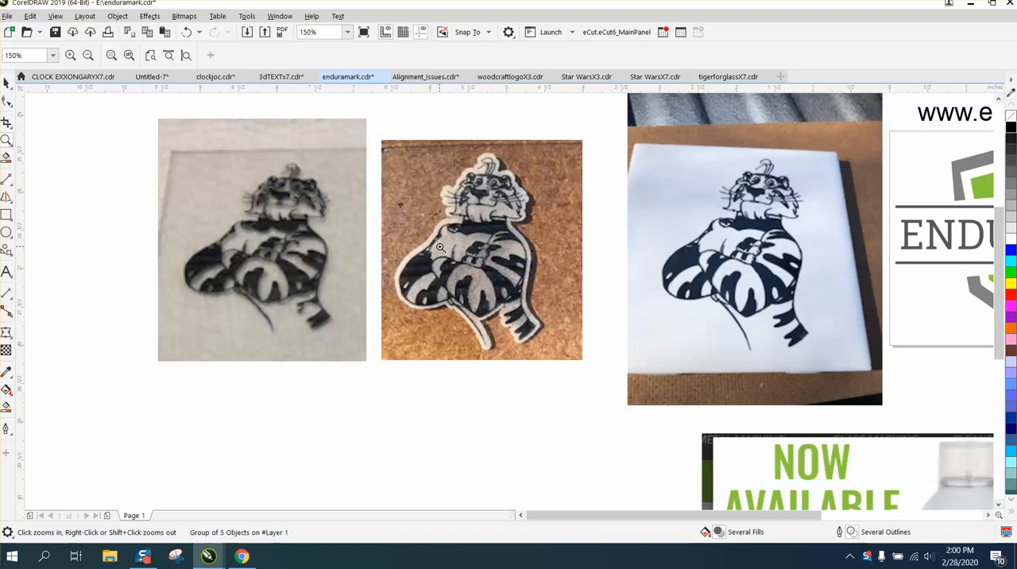
pyautogui.moveTo(499, 236)
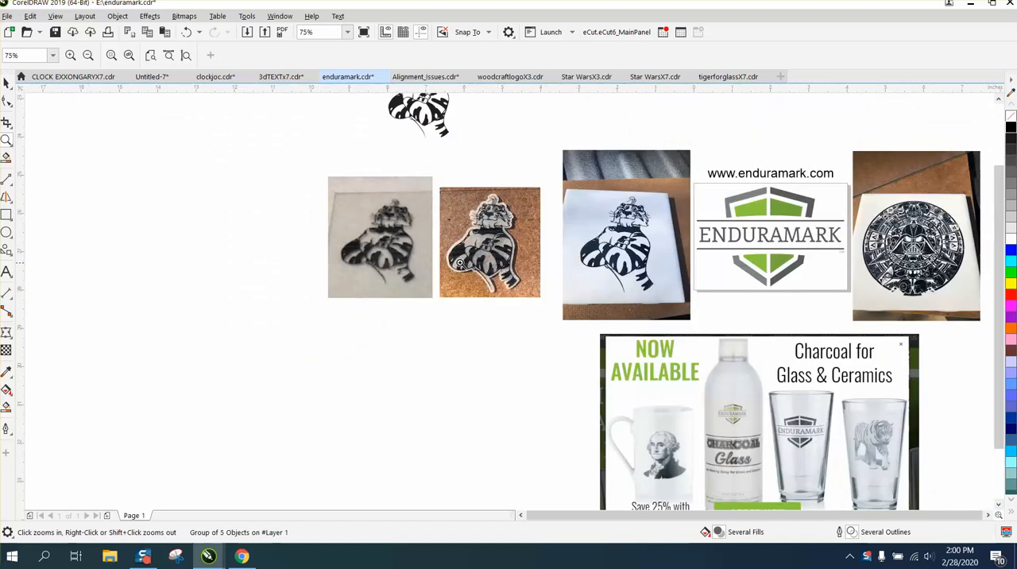
pyautogui.moveTo(388, 246)
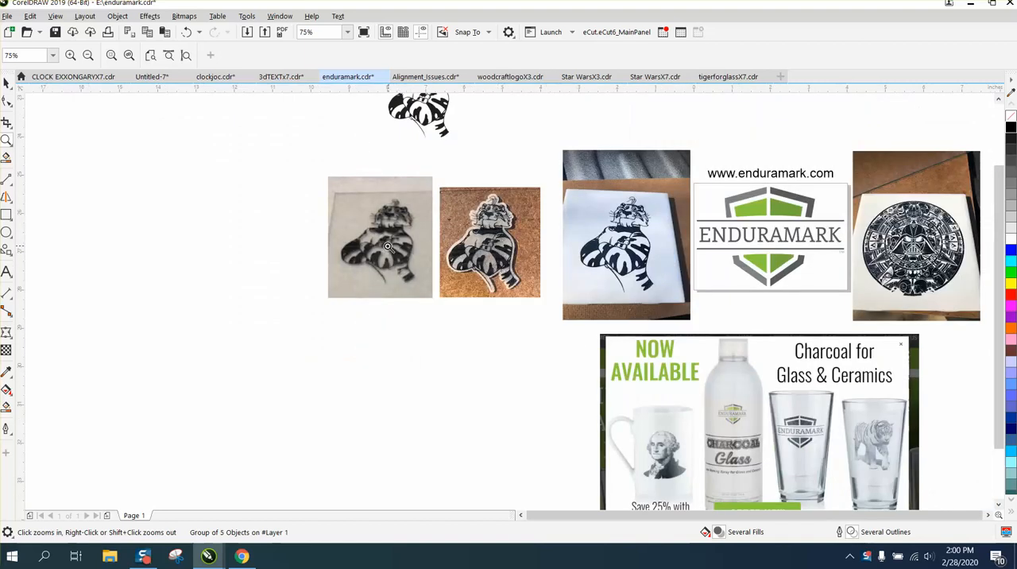
pyautogui.moveTo(613, 239)
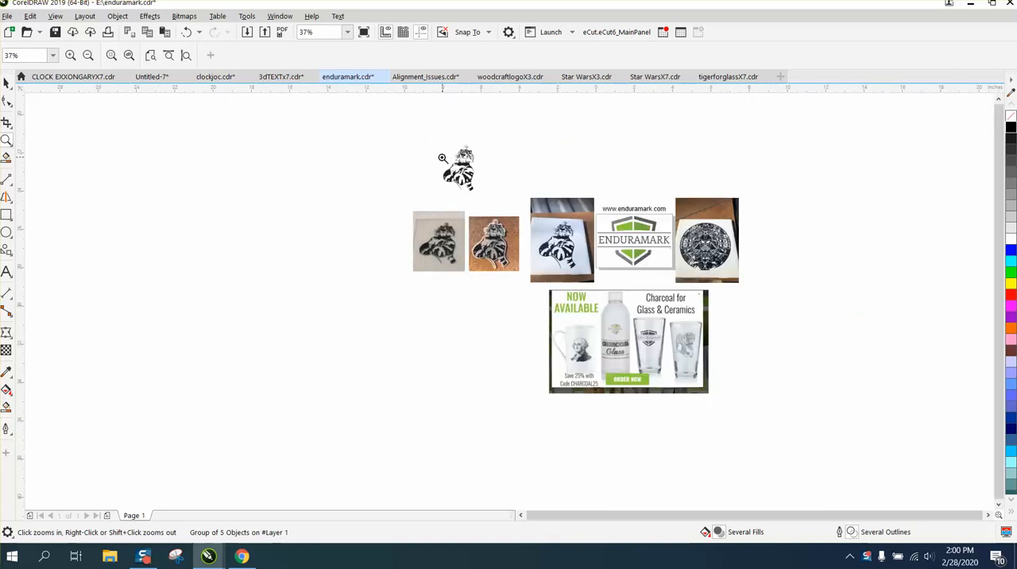
pyautogui.click(458, 168)
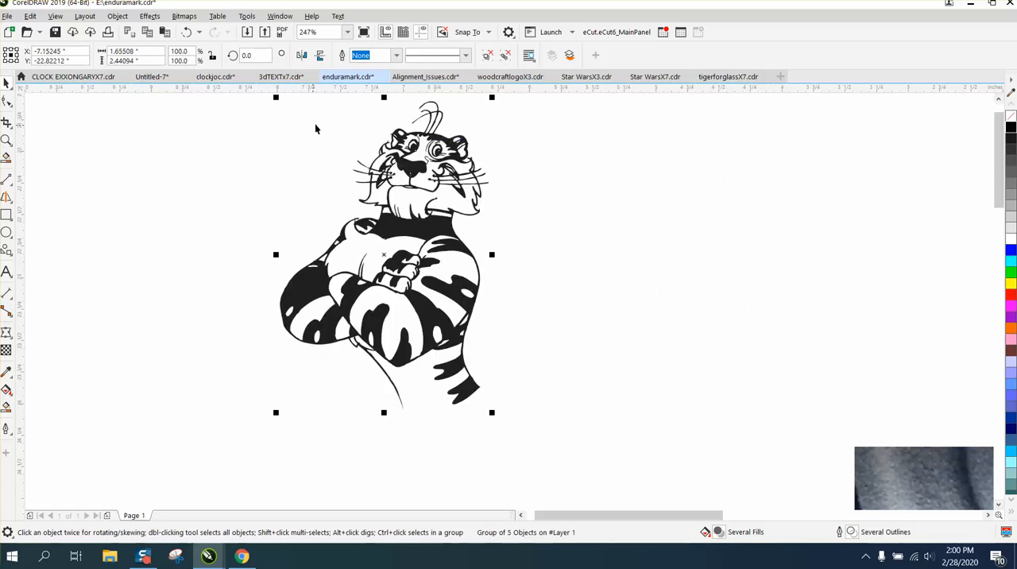
pyautogui.moveTo(484, 131)
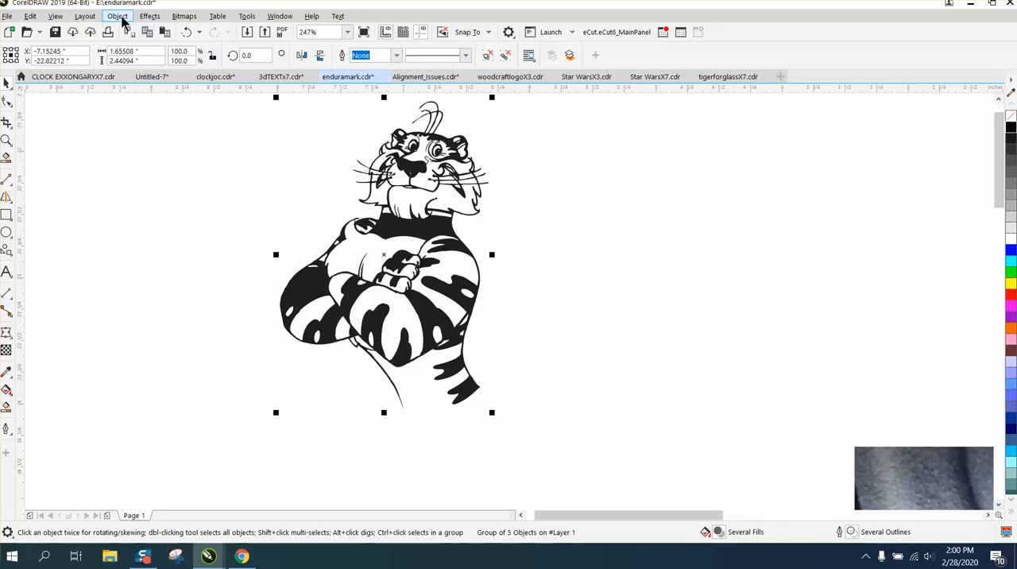
pyautogui.click(116, 15)
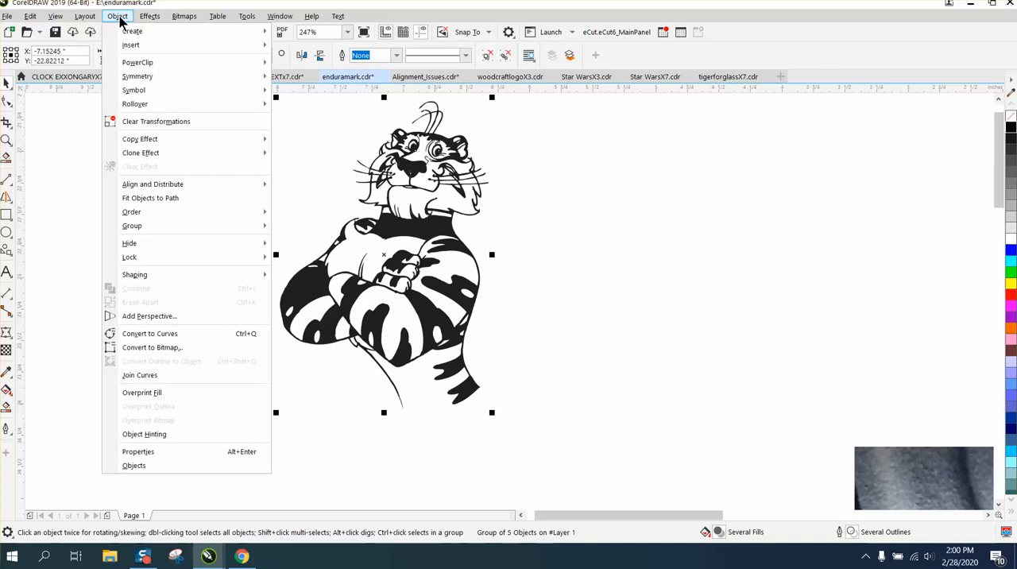
pyautogui.moveTo(134, 274)
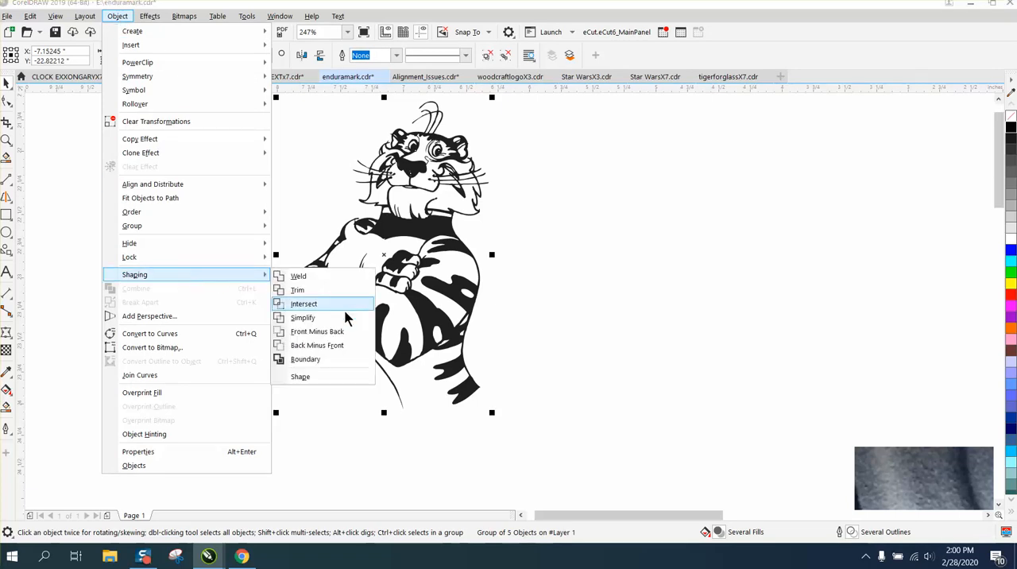
pyautogui.moveTo(310, 359)
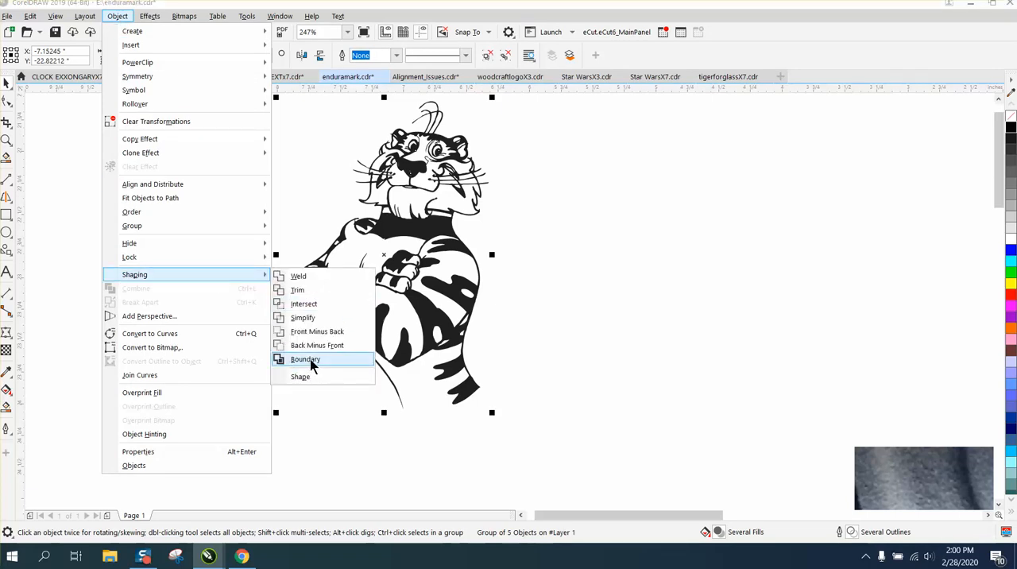
pyautogui.click(305, 359)
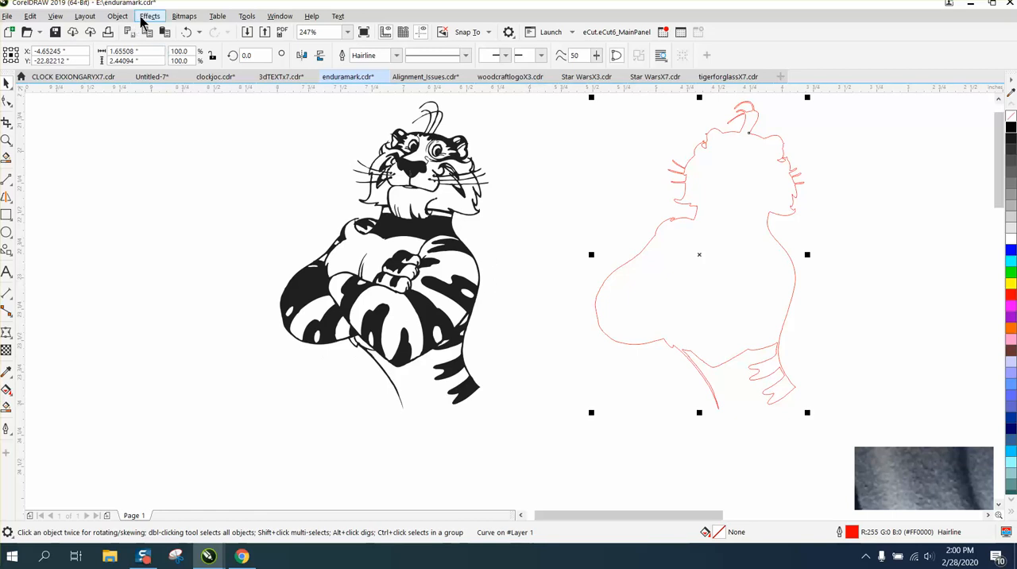
# Step: Give the boundary silhouette a one-step outside contour offset 0.05" with round corners
pyautogui.click(149, 16)
pyautogui.write('.1')
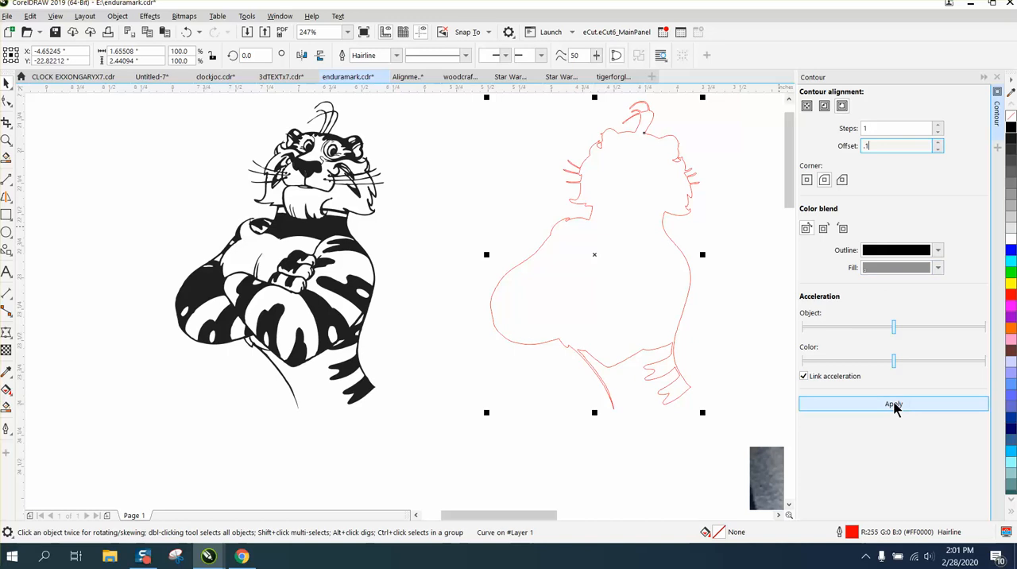
pyautogui.click(893, 403)
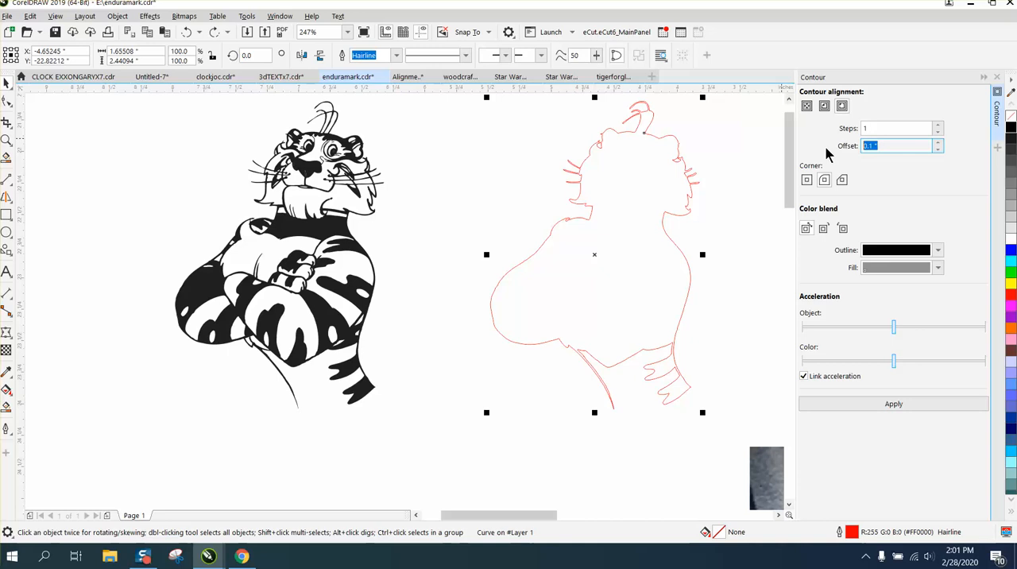
pyautogui.write('.05')
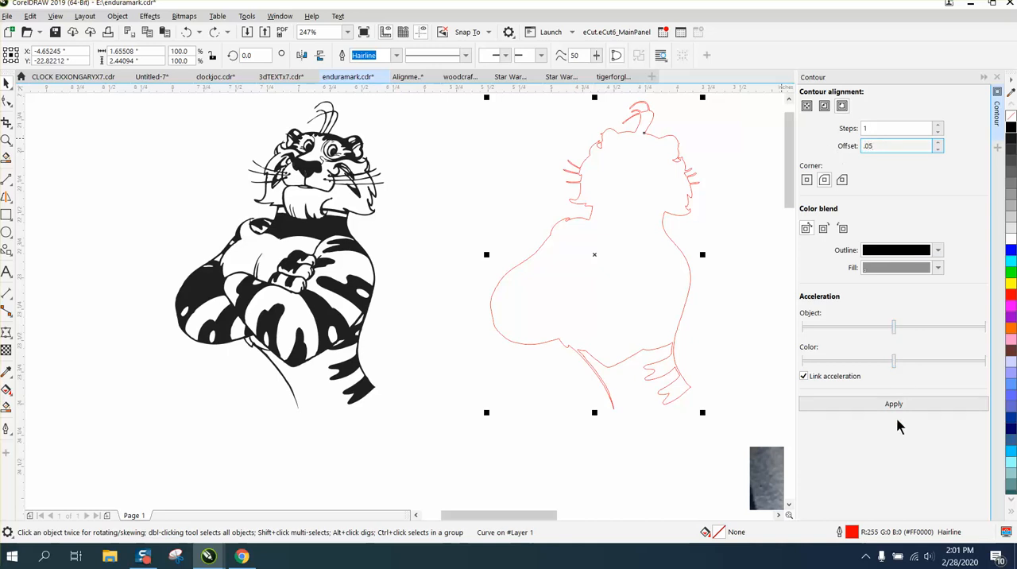
pyautogui.click(893, 404)
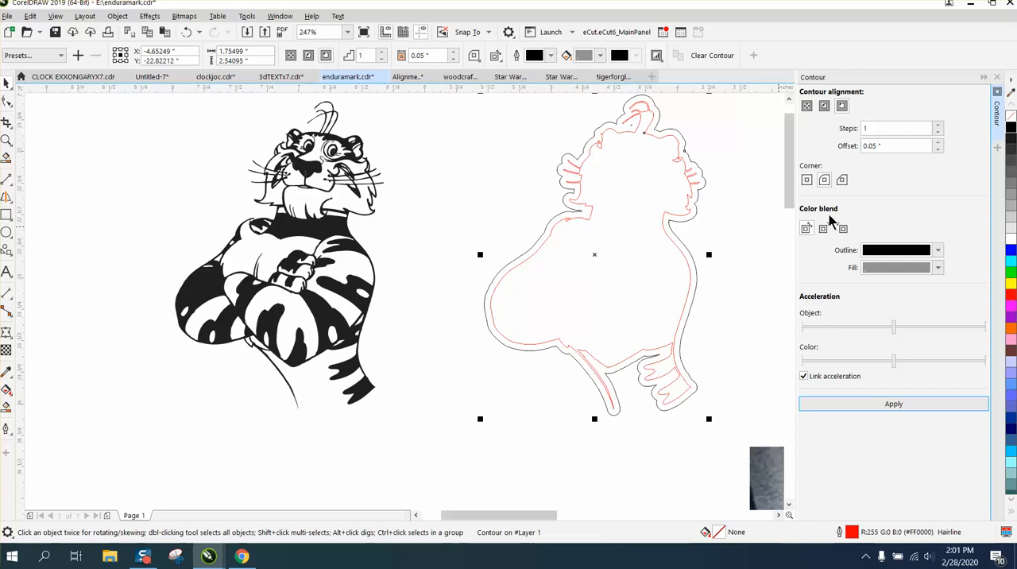
pyautogui.moveTo(824, 180)
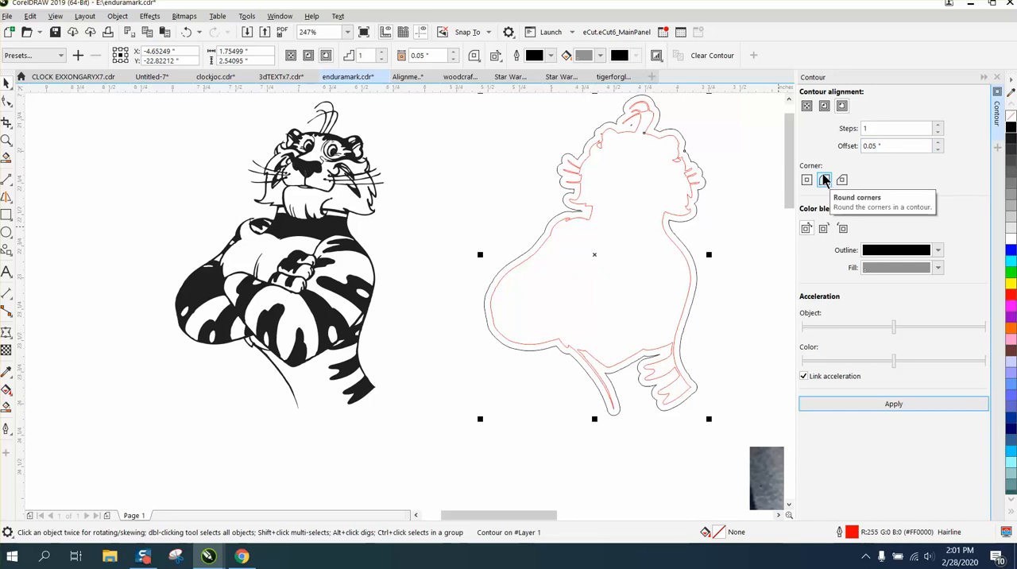
pyautogui.moveTo(204, 88)
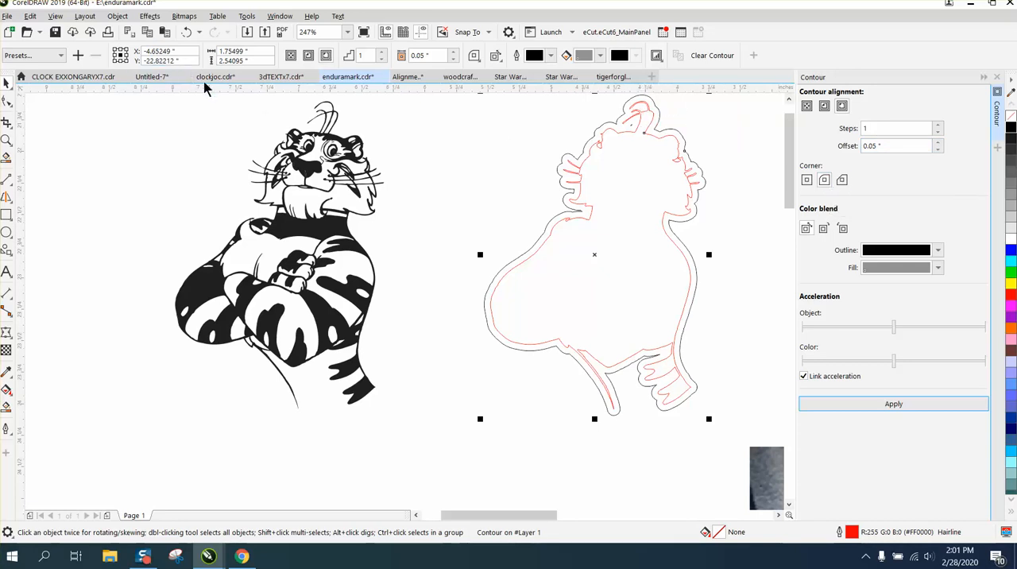
pyautogui.click(117, 16)
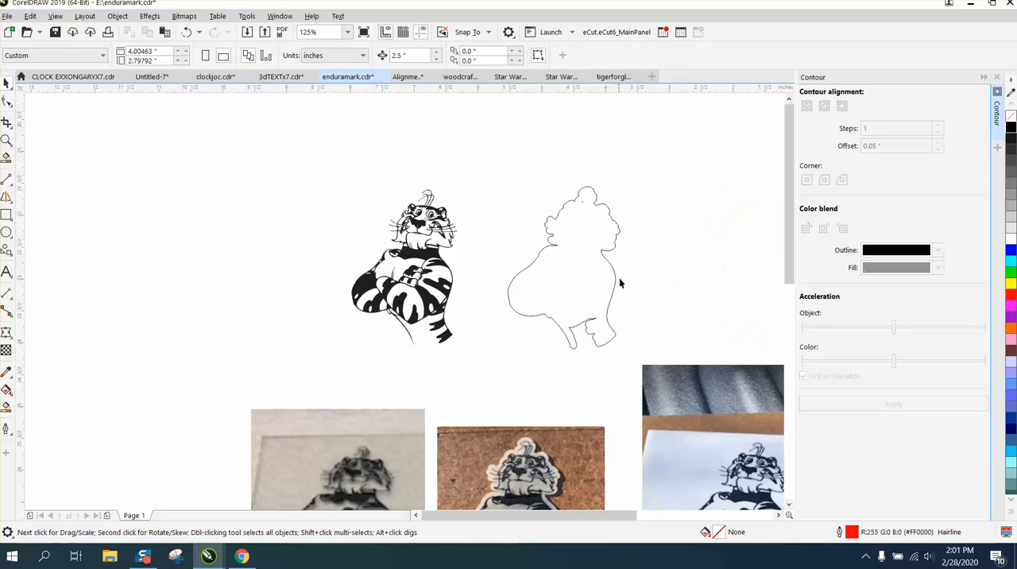
# Step: Select the tiger's contour outline and fill it with the 80% Black swatch
pyautogui.click(564, 266)
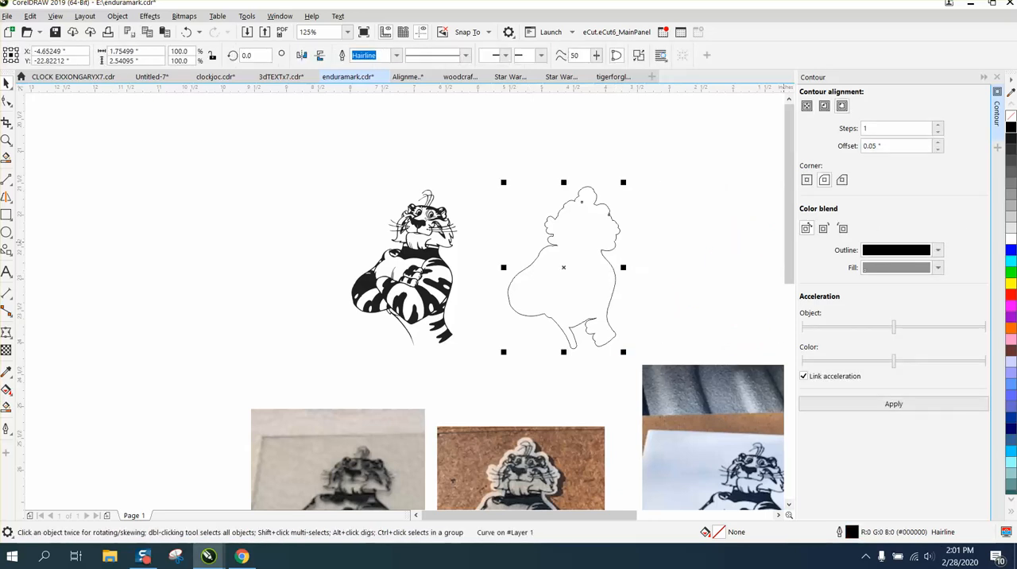
pyautogui.moveTo(1011, 155)
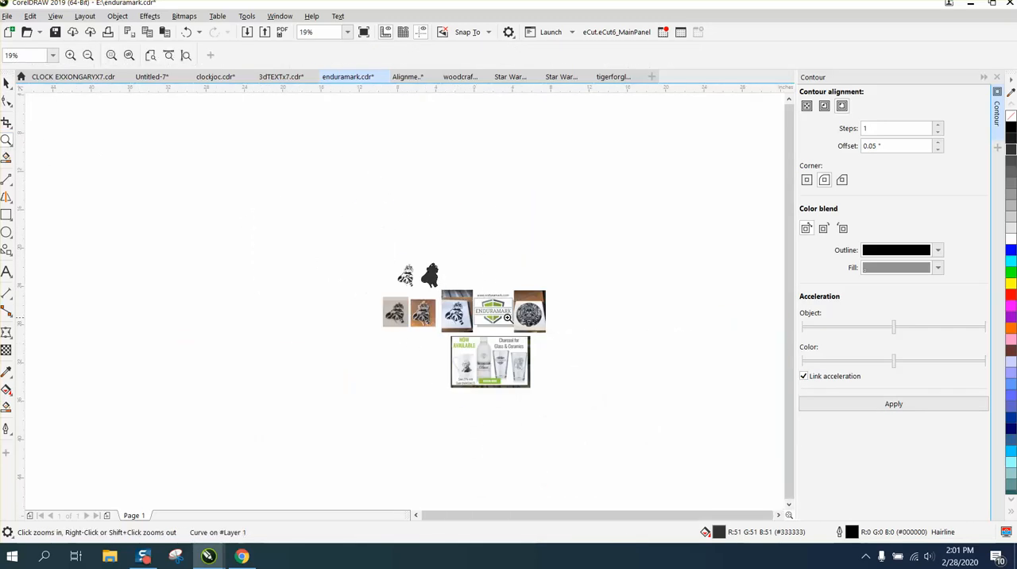
# Step: Zoom in, then place the tiger artwork group on the white laser bed rectangle beside the silhouette
pyautogui.click(430, 274)
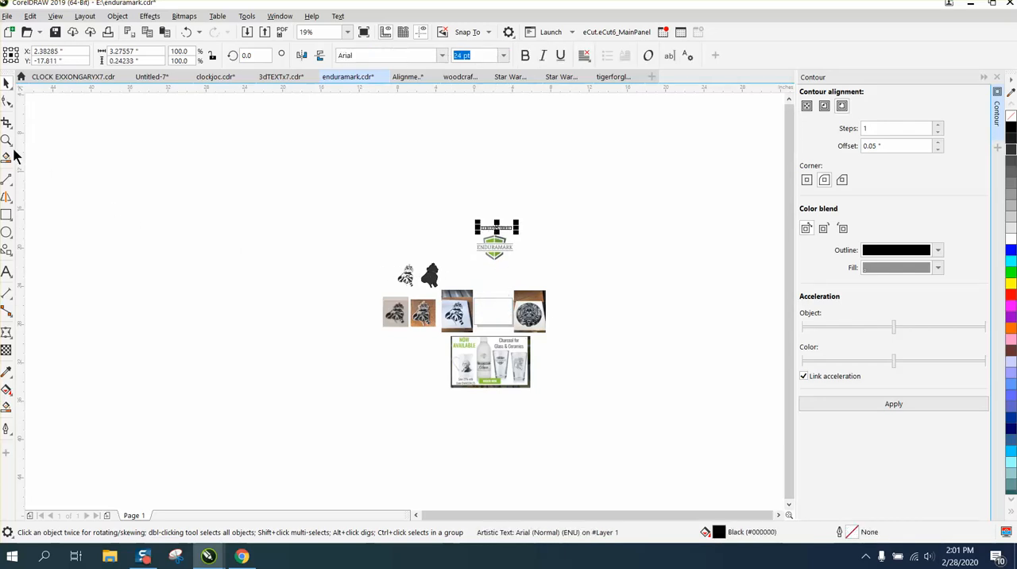
pyautogui.click(429, 274)
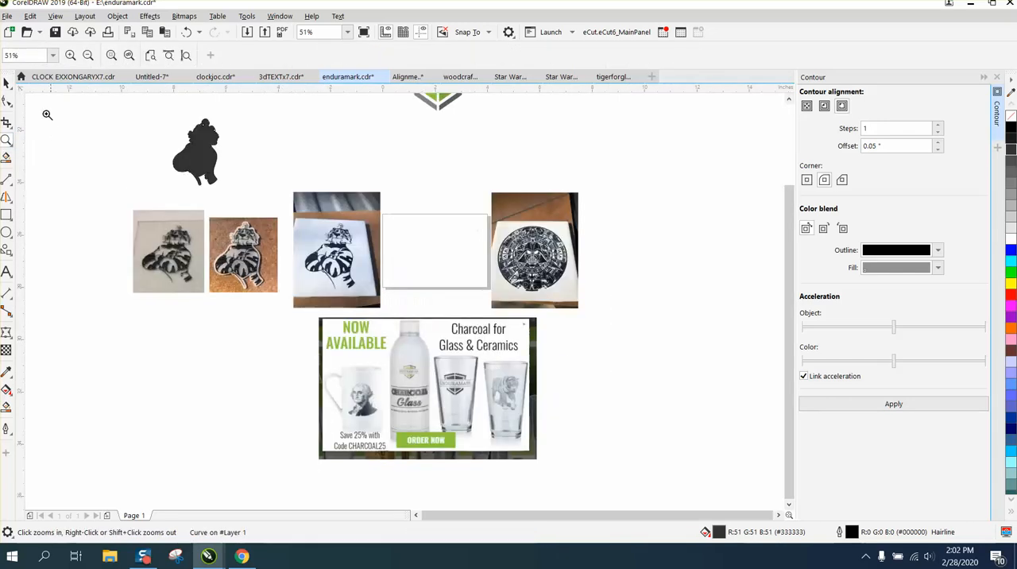
pyautogui.click(199, 151)
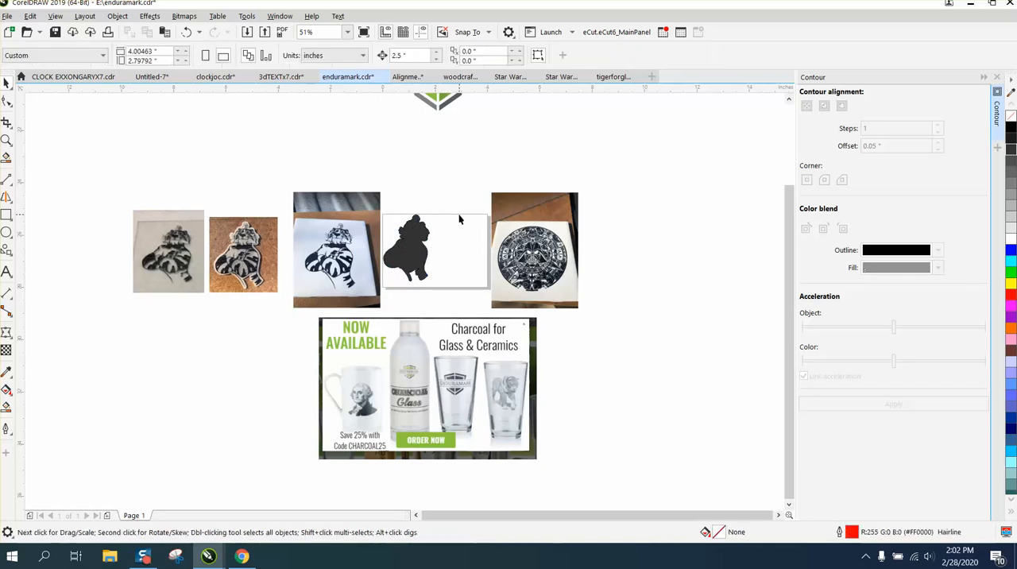
pyautogui.moveTo(455, 209)
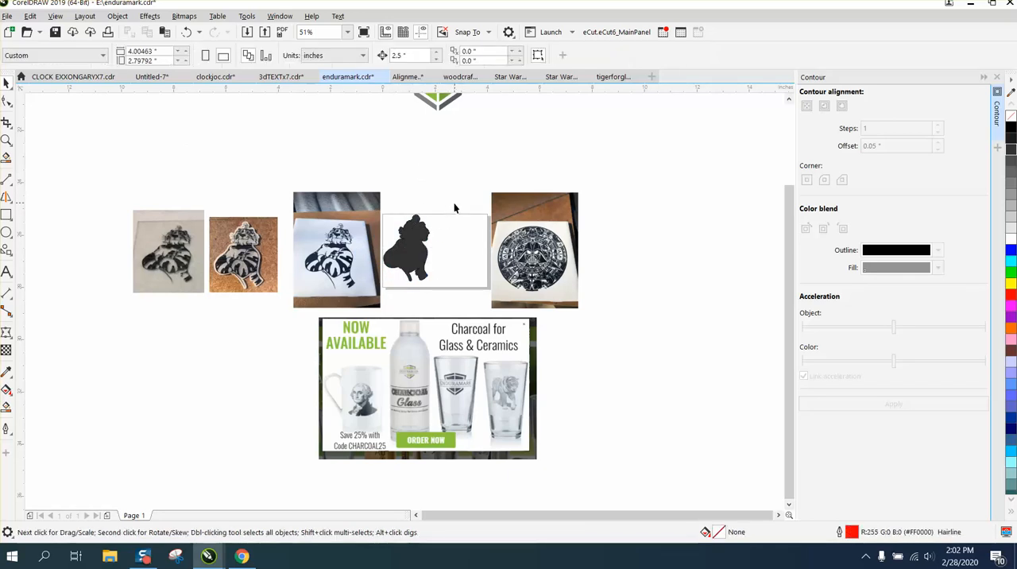
pyautogui.click(151, 51)
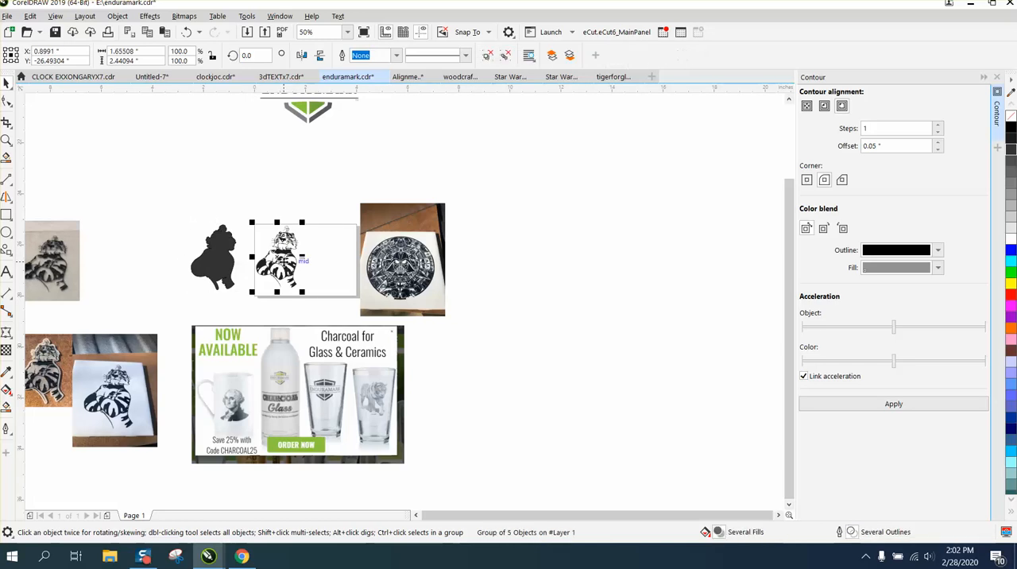
pyautogui.moveTo(276, 258); pyautogui.dragTo(277, 131)
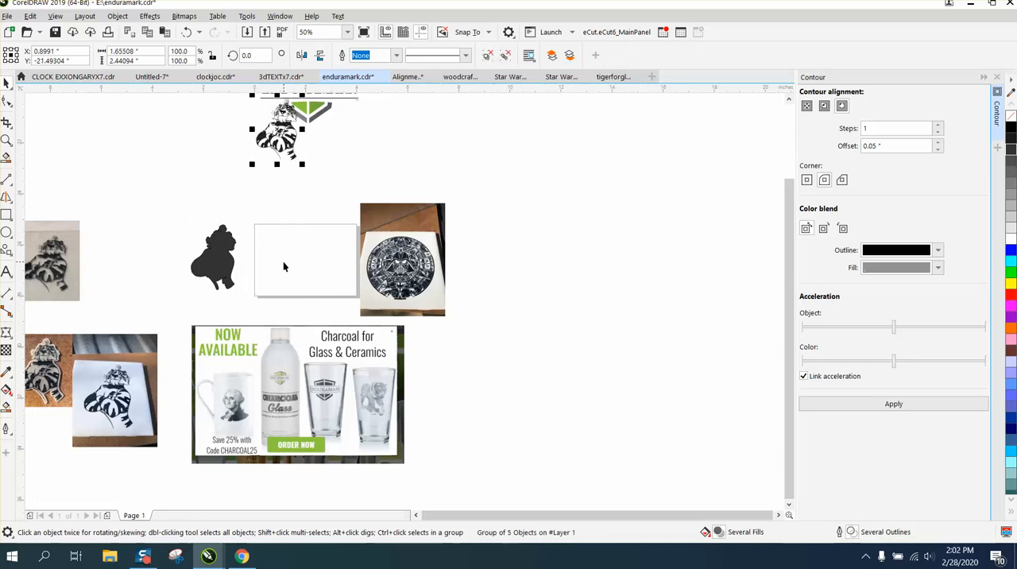
pyautogui.click(214, 258)
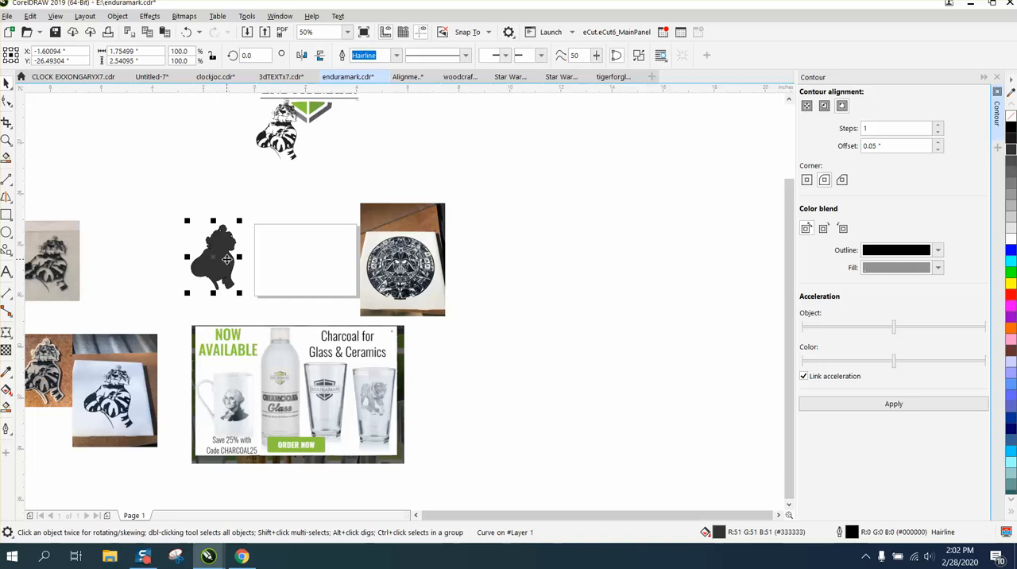
pyautogui.moveTo(215, 258); pyautogui.dragTo(278, 258)
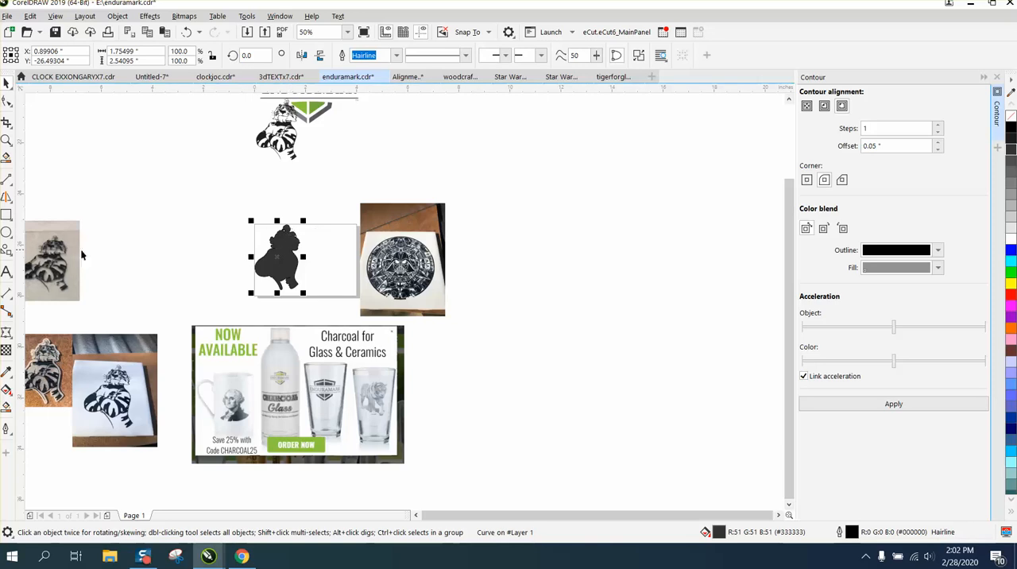
pyautogui.moveTo(192, 265)
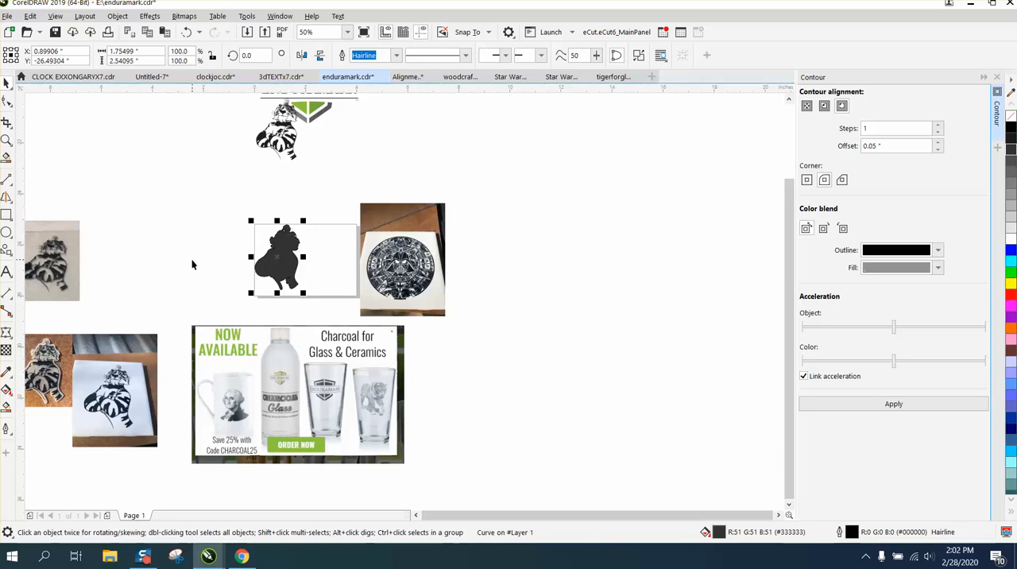
pyautogui.moveTo(103, 387)
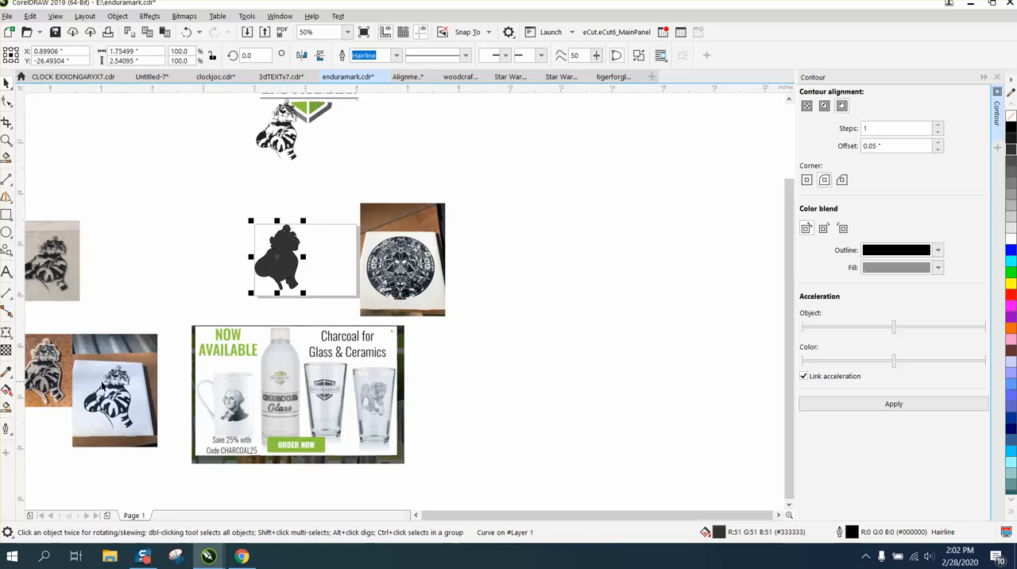
pyautogui.moveTo(119, 313)
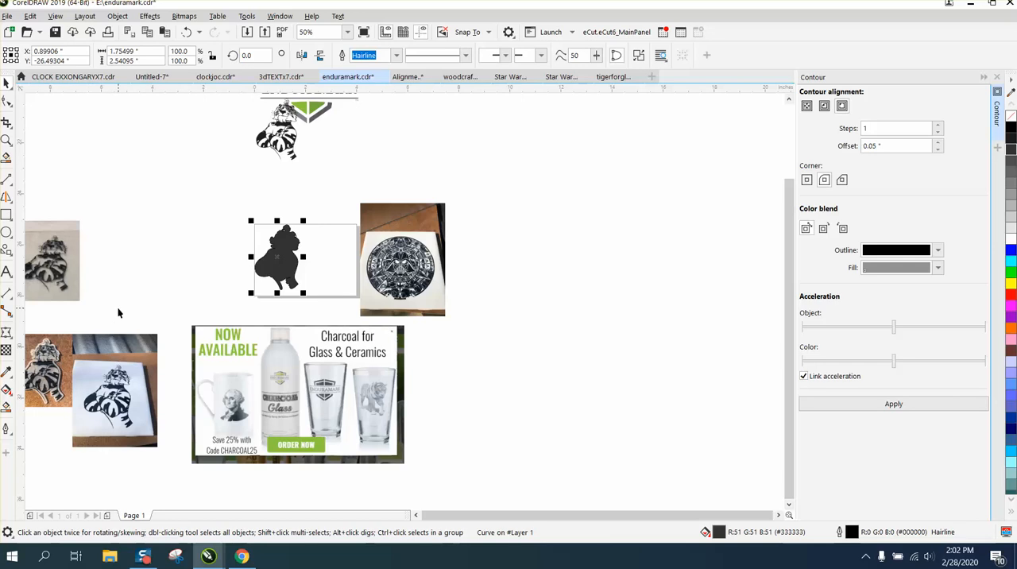
pyautogui.moveTo(216, 297)
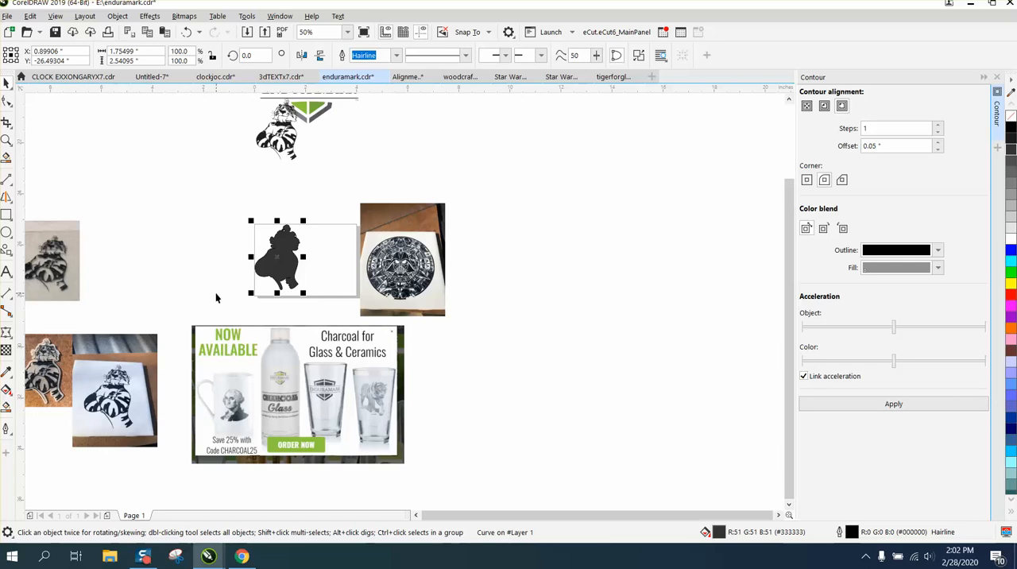
pyautogui.moveTo(278, 256); pyautogui.dragTo(213, 256)
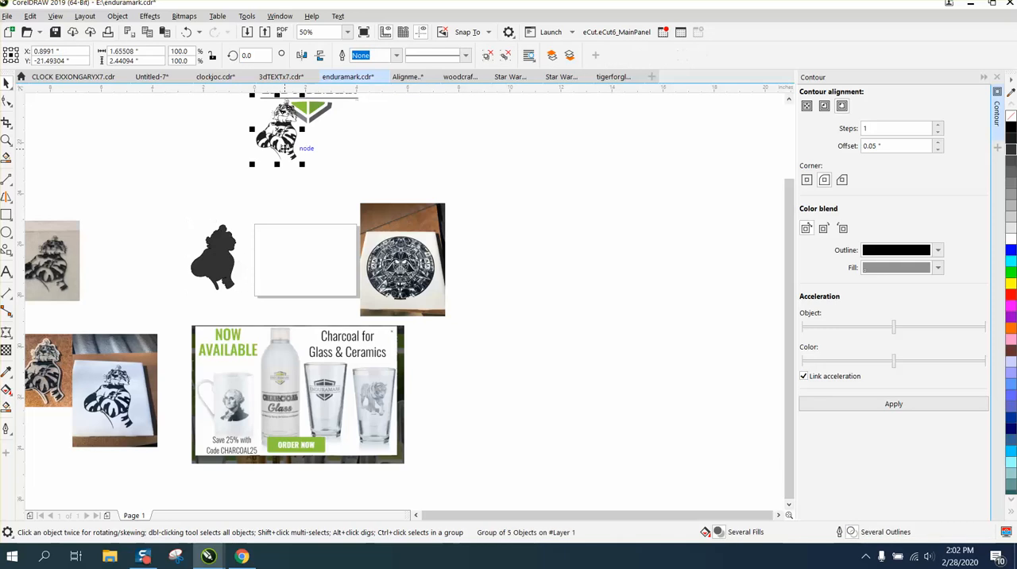
pyautogui.moveTo(277, 131); pyautogui.dragTo(277, 258)
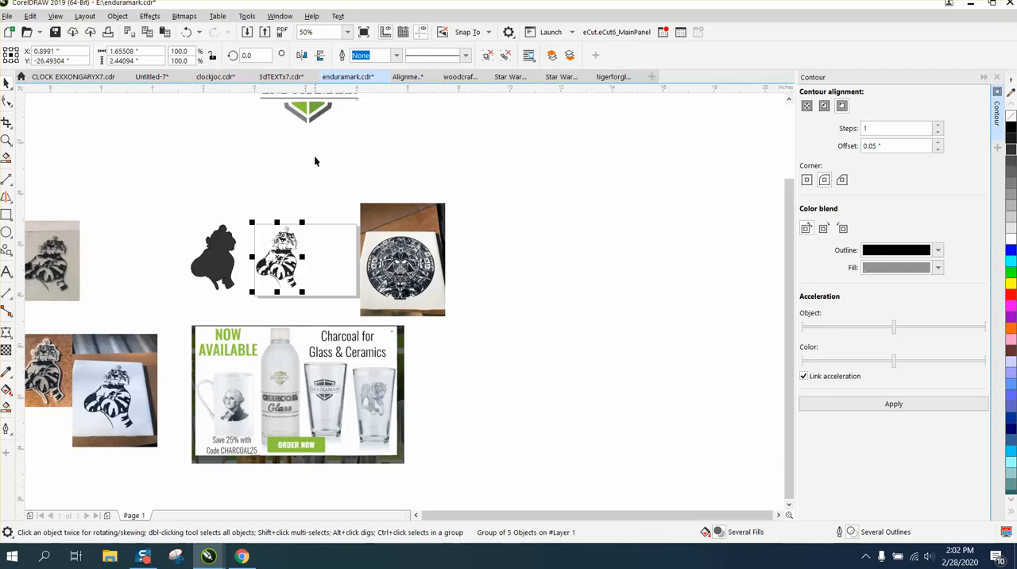
pyautogui.moveTo(273, 178)
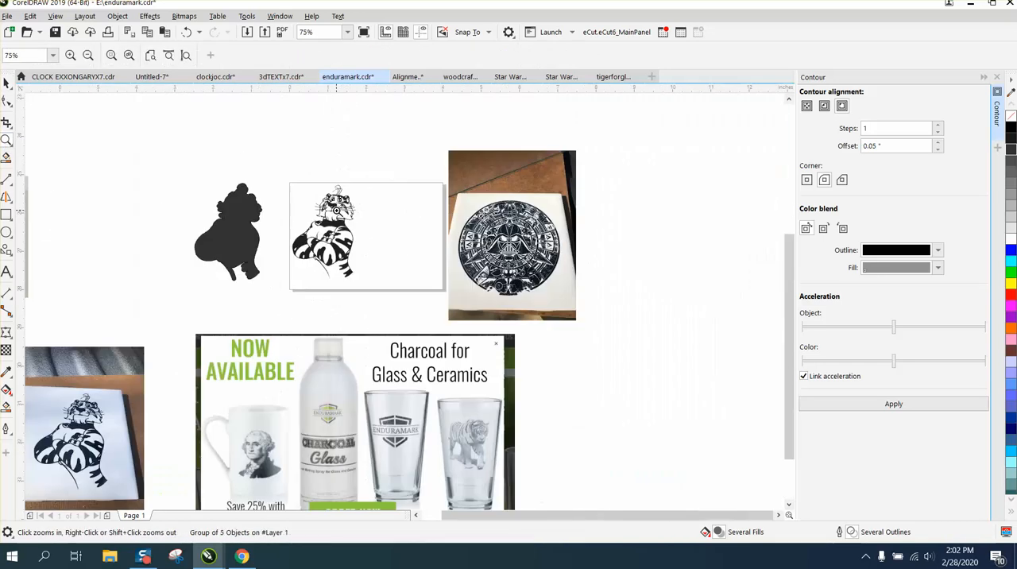
pyautogui.click(88, 55)
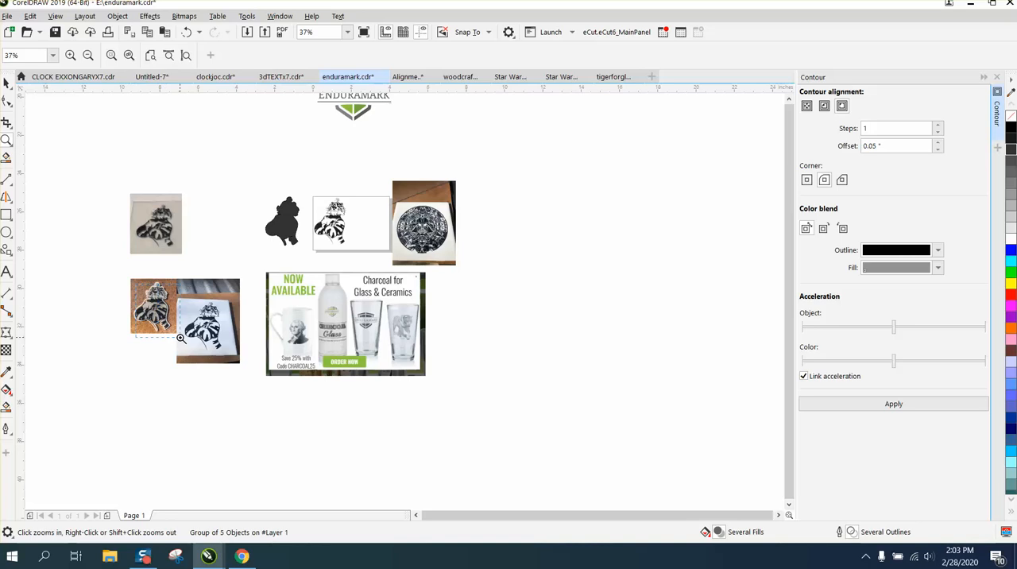
pyautogui.click(181, 337)
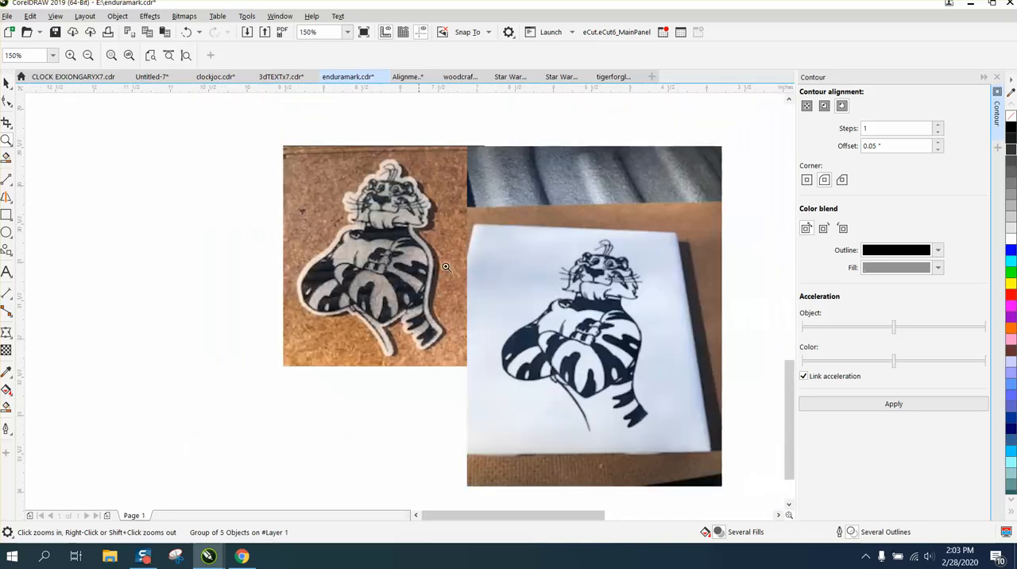
pyautogui.moveTo(586, 318)
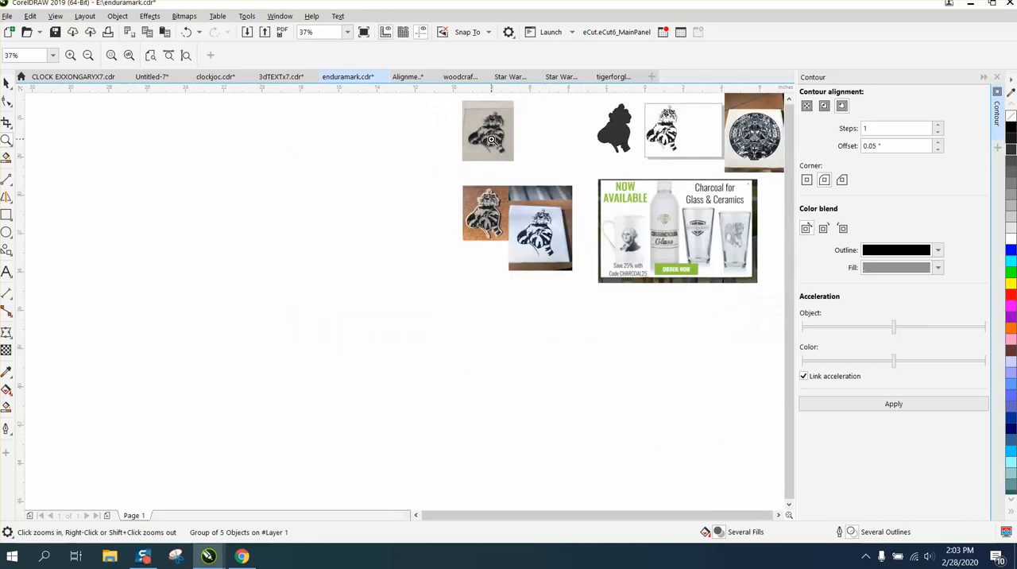
pyautogui.moveTo(464, 105)
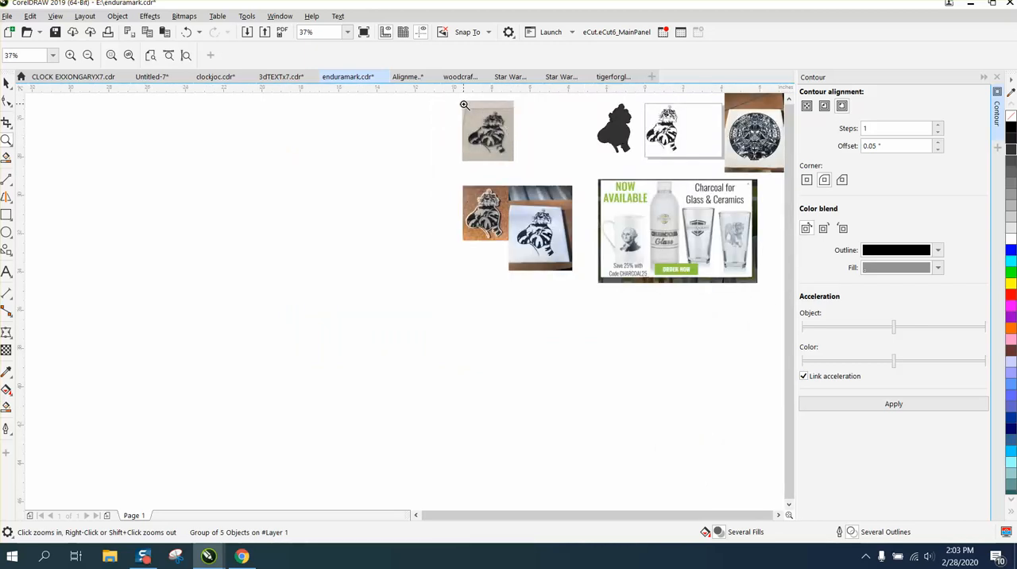
pyautogui.click(464, 104)
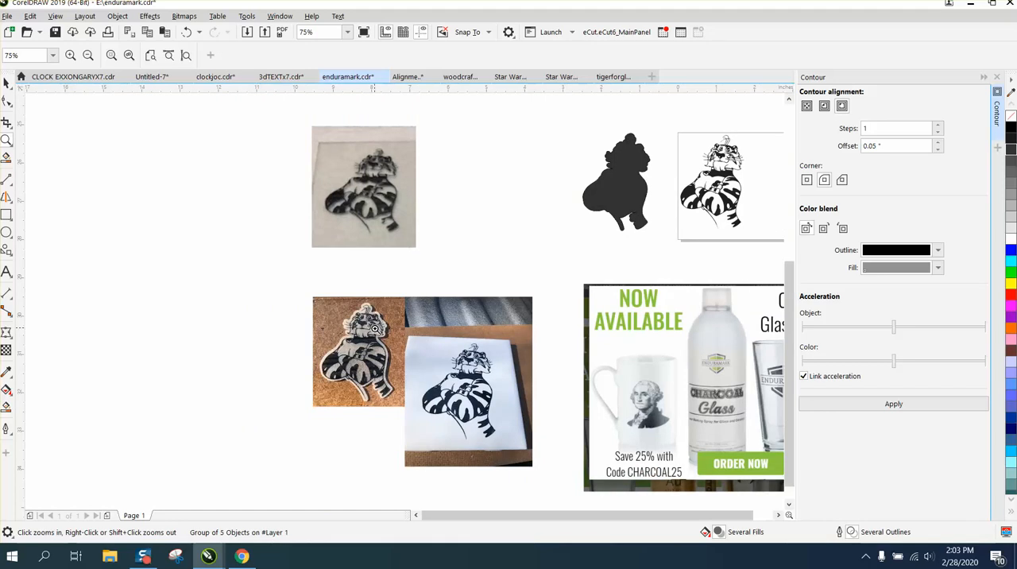
pyautogui.moveTo(410, 229)
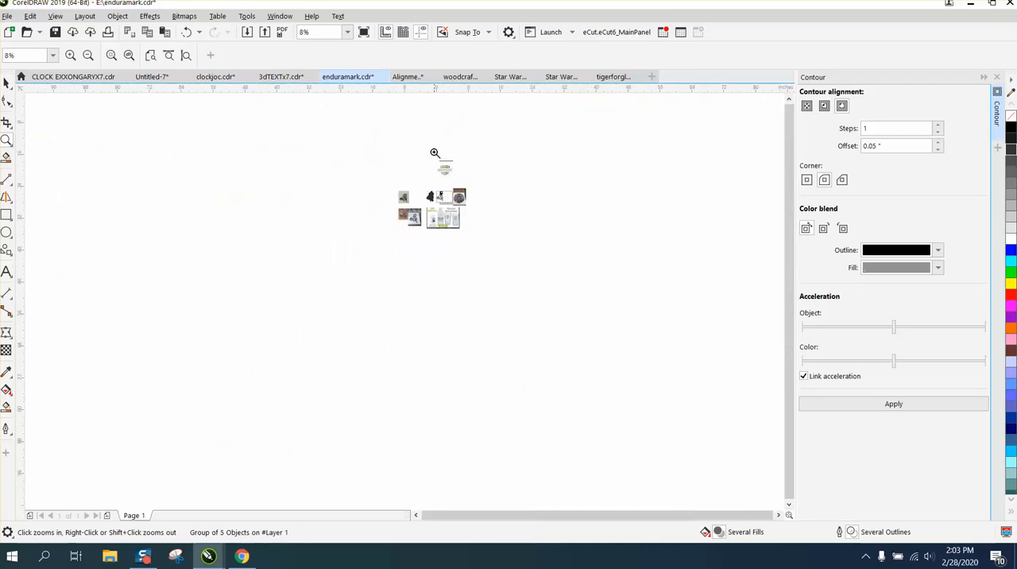
pyautogui.click(434, 153)
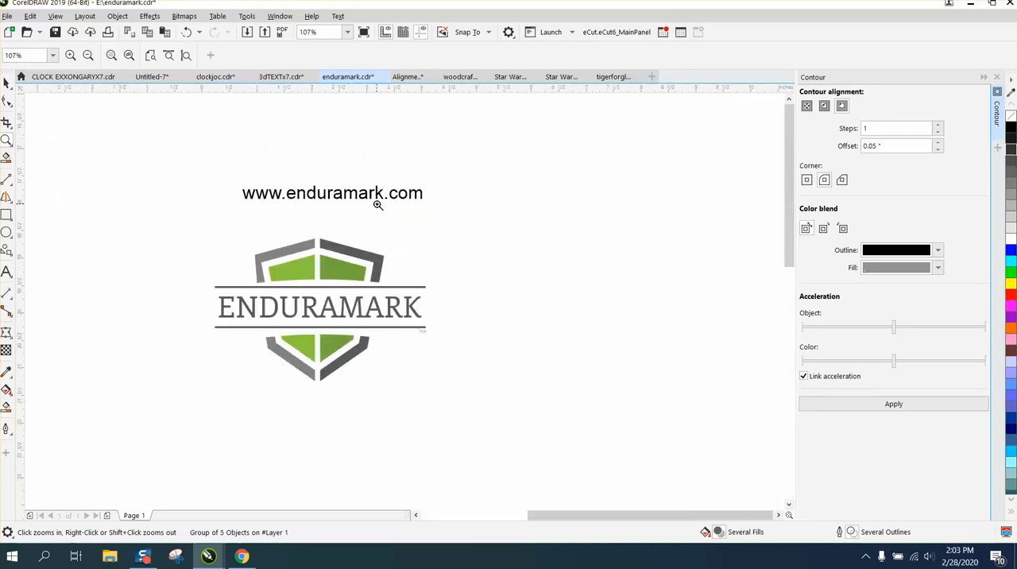